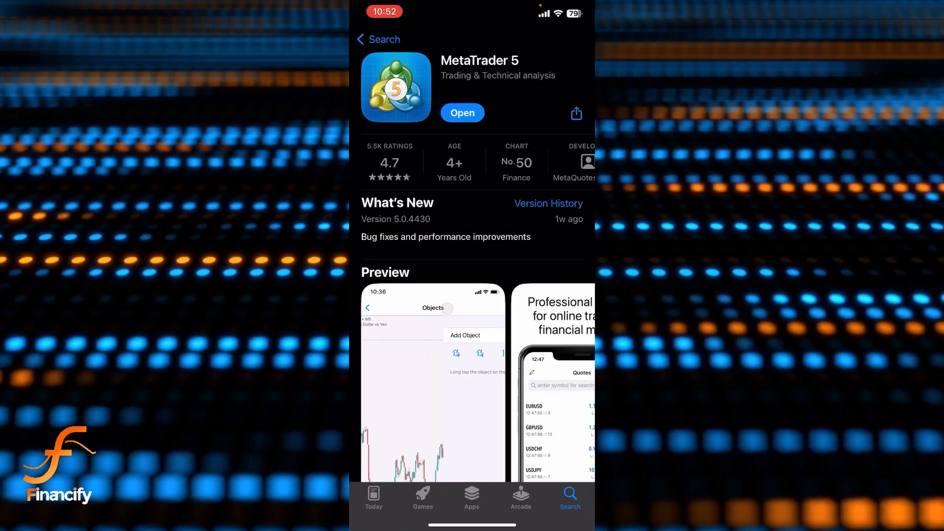
Step: Launch MetaTrader 5 to its Quotes list of currency pairs from EURUSD to USDSEK
click(462, 112)
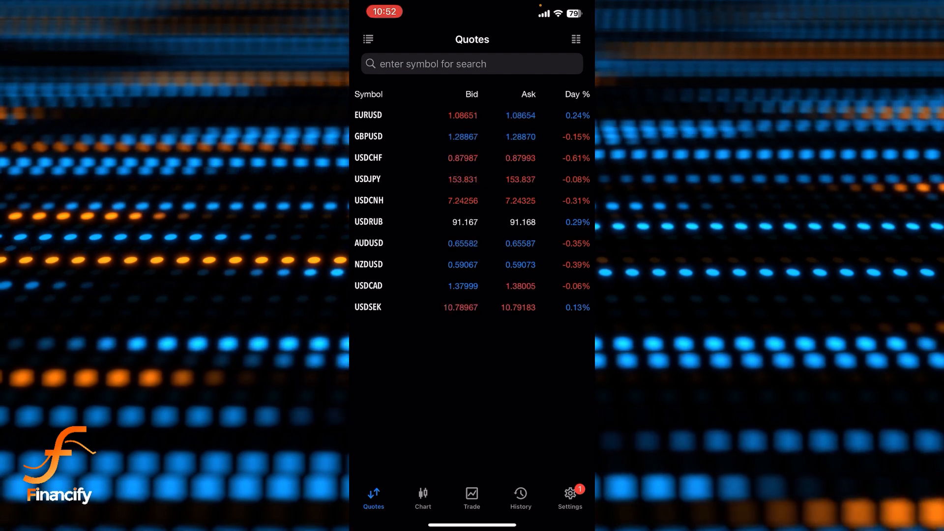
Step: Start a symbol search revealing only Forex, Metals and Indexes categories, with no cryptocurrency
click(471, 64)
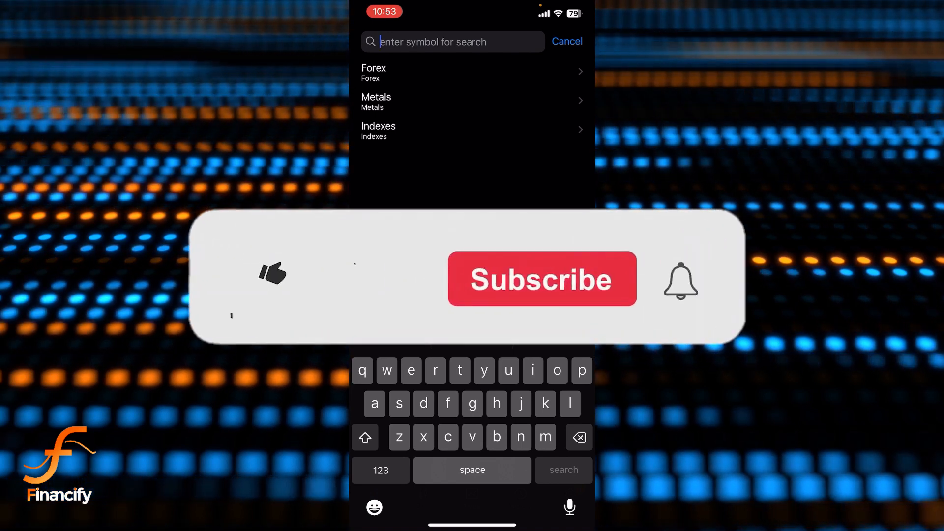
click(270, 273)
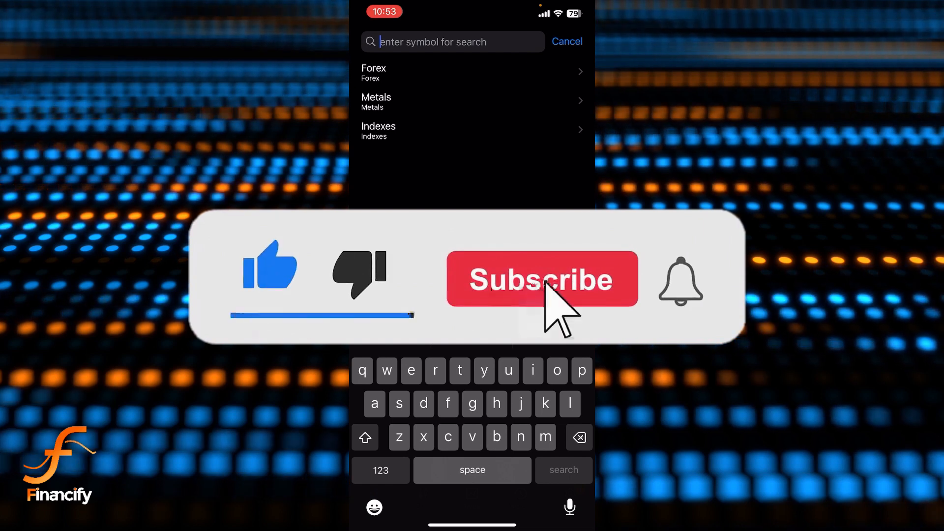